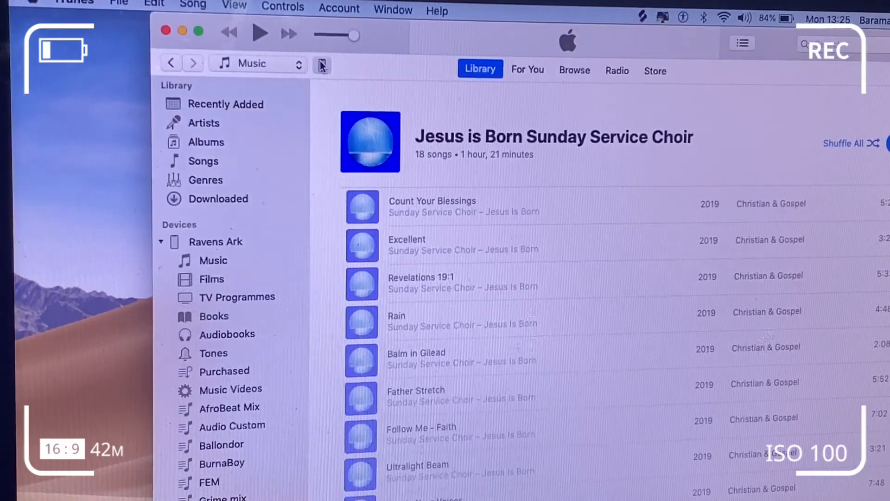
# Show the connected iPhone's Music sync settings (entire library, 281 songs)
pyautogui.click(216, 241)
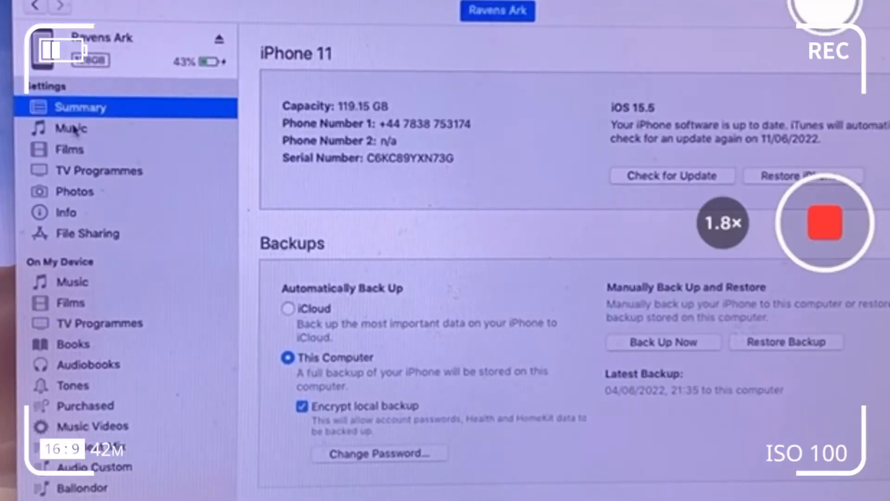
pyautogui.click(71, 128)
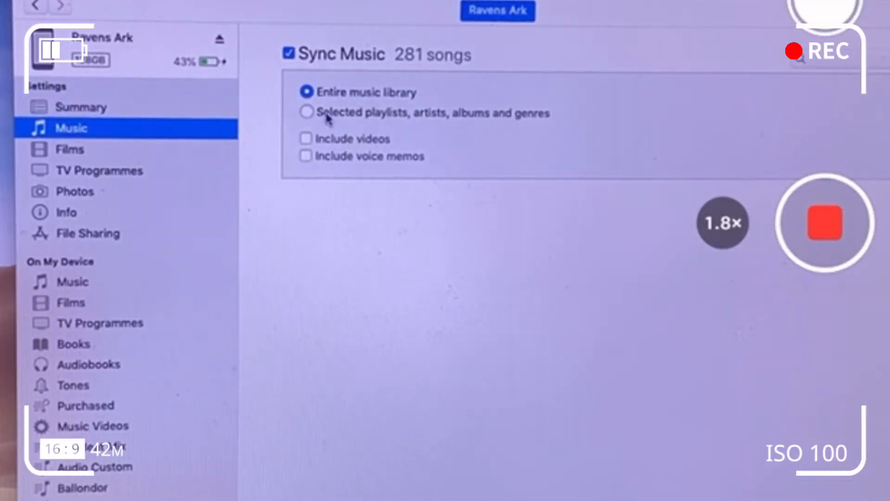
pyautogui.moveTo(501, 165)
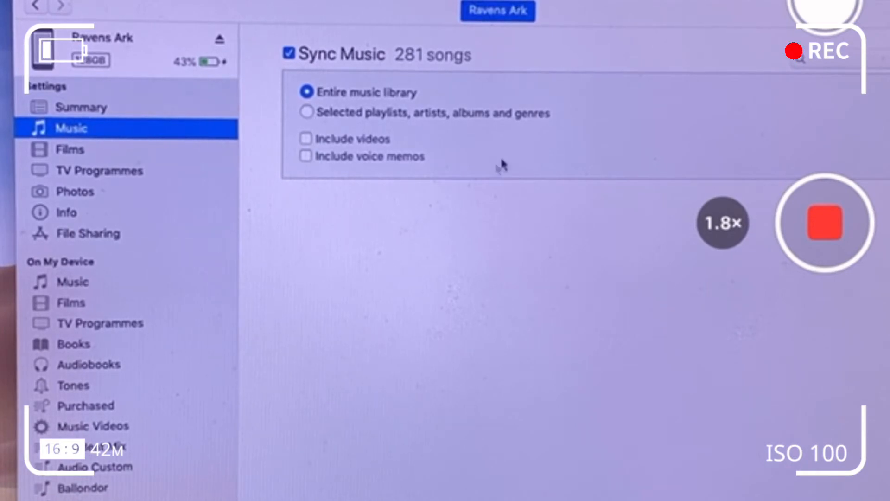
pyautogui.moveTo(346, 10)
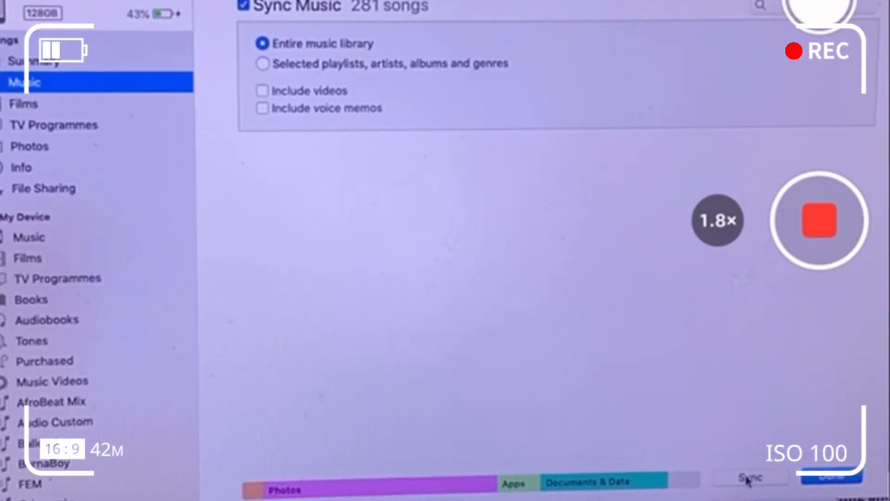
pyautogui.moveTo(534, 129)
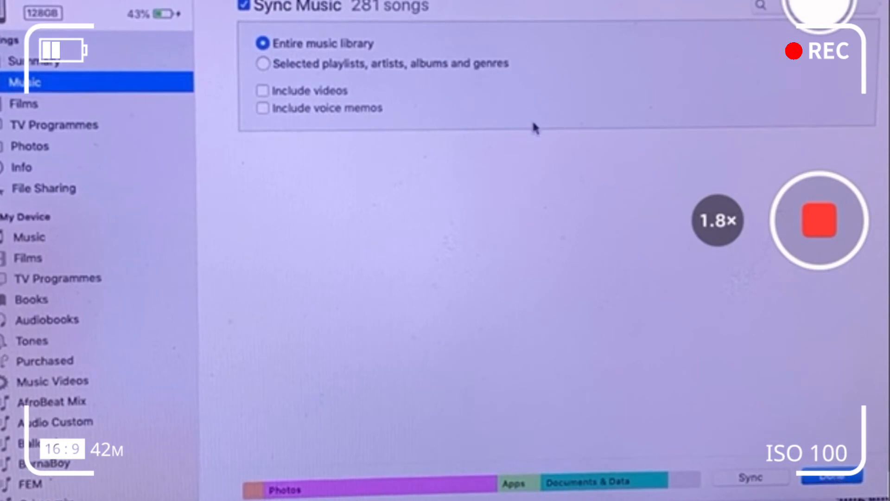
pyautogui.moveTo(263, 64)
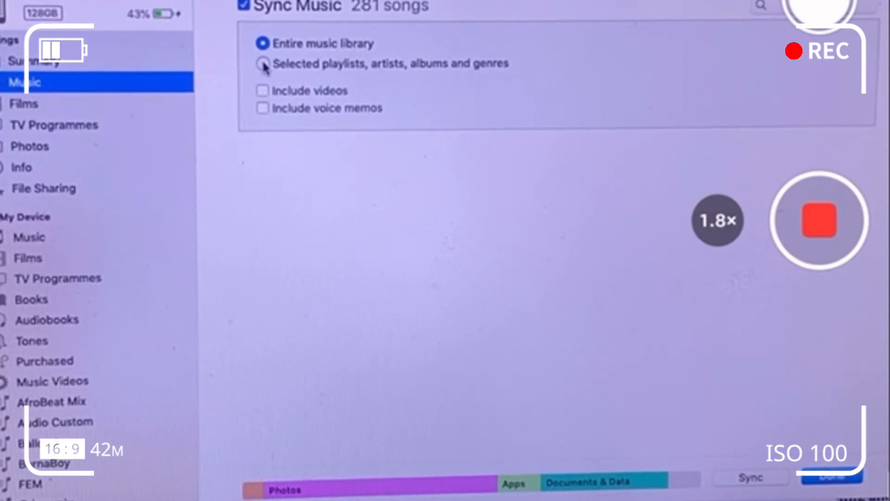
# Switch music sync to selected playlists, artists, albums and genres, with Jesus Is Born ticked, and apply it
pyautogui.click(262, 64)
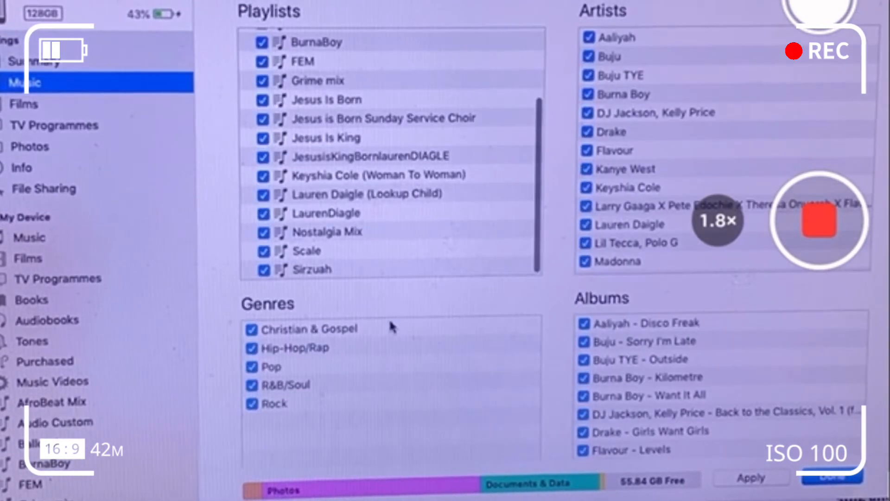
pyautogui.scroll(3)
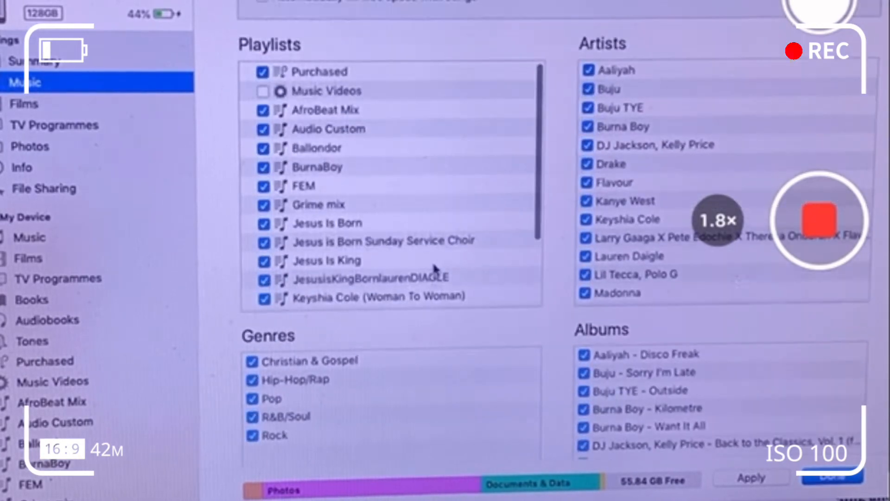
pyautogui.scroll(3)
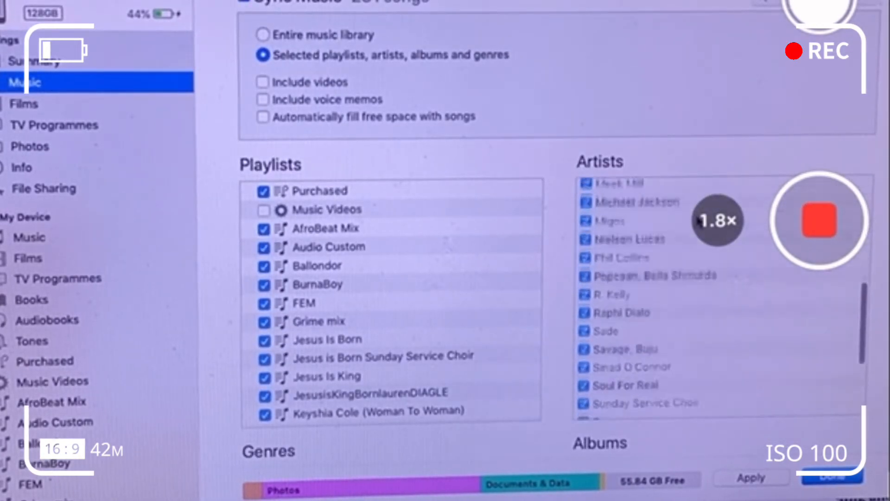
pyautogui.scroll(-3)
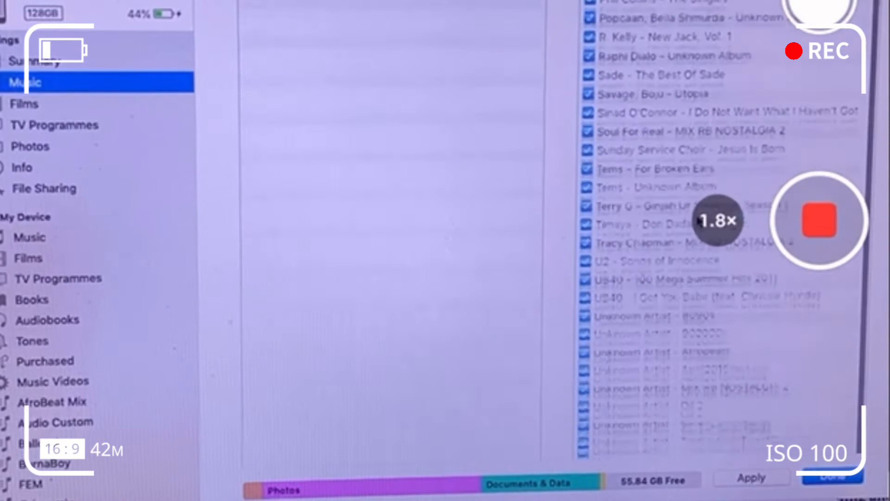
pyautogui.scroll(3)
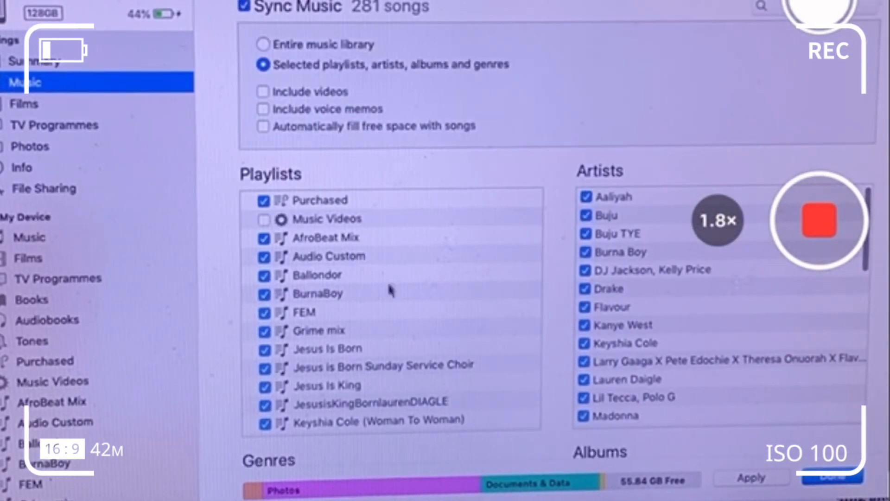
pyautogui.scroll(-3)
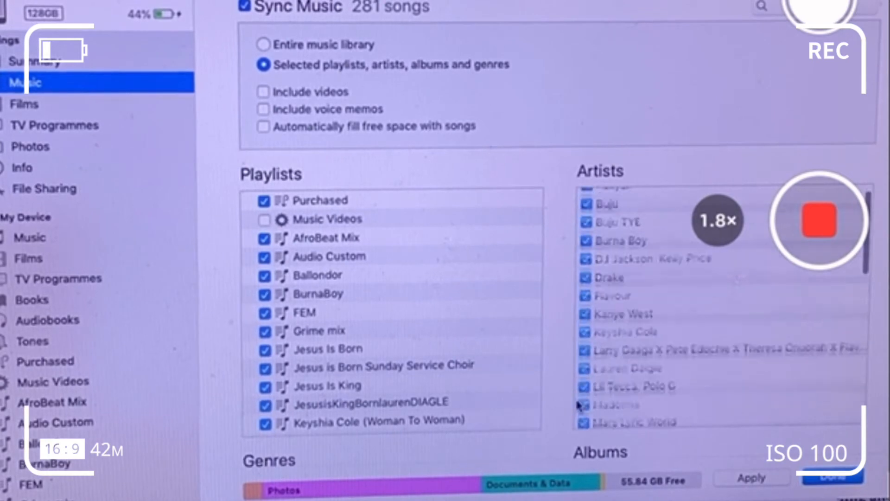
pyautogui.scroll(-3)
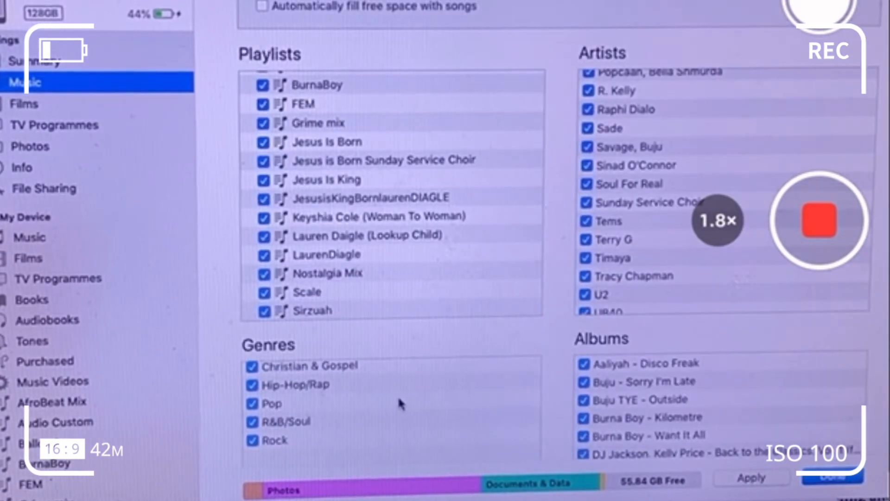
pyautogui.scroll(3)
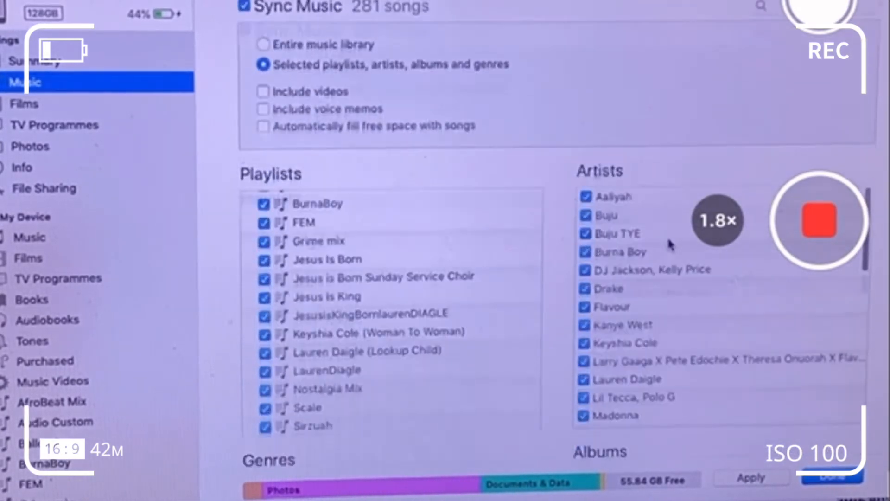
pyautogui.moveTo(333, 161)
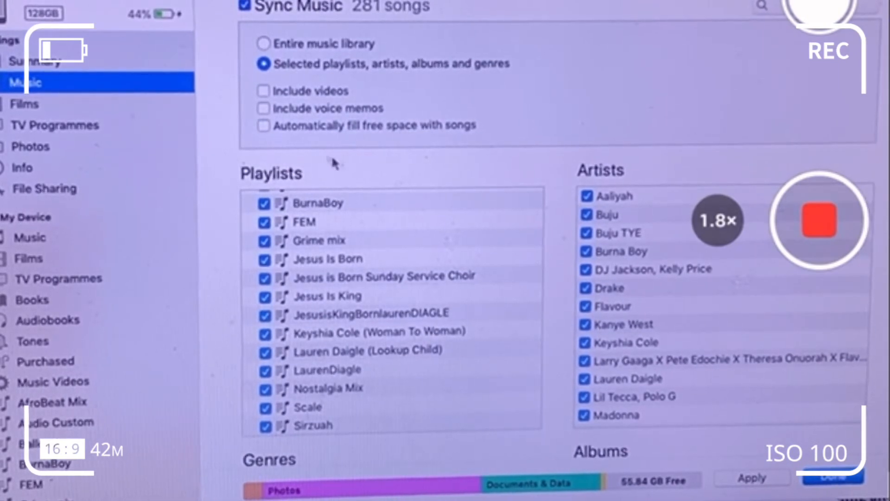
pyautogui.click(262, 44)
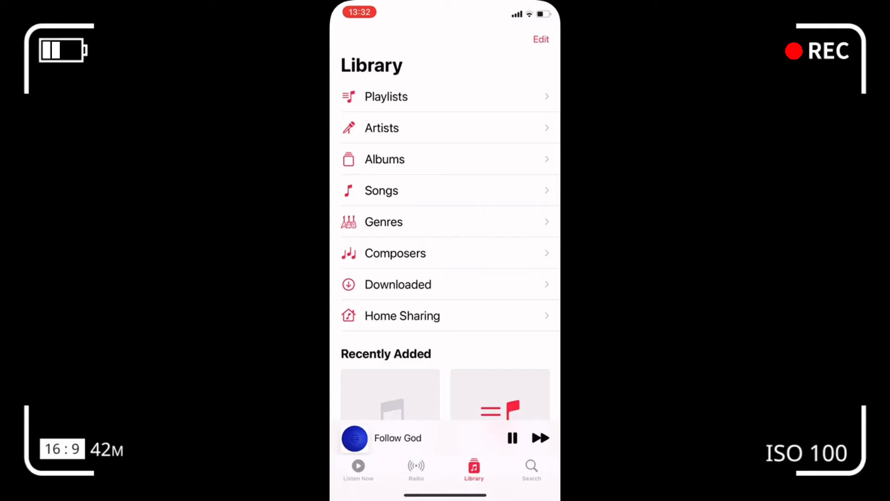
# Browse the phone's Albums list for the synced album, then return to the library overview
pyautogui.click(384, 158)
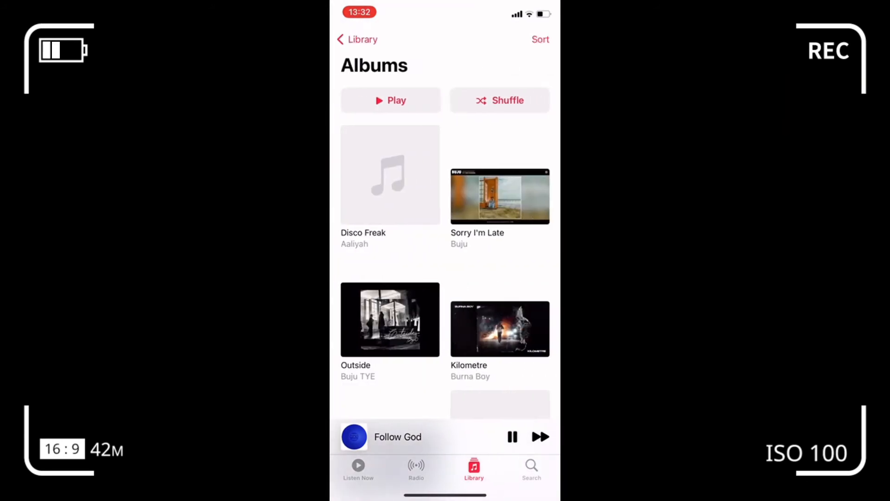
pyautogui.scroll(-3)
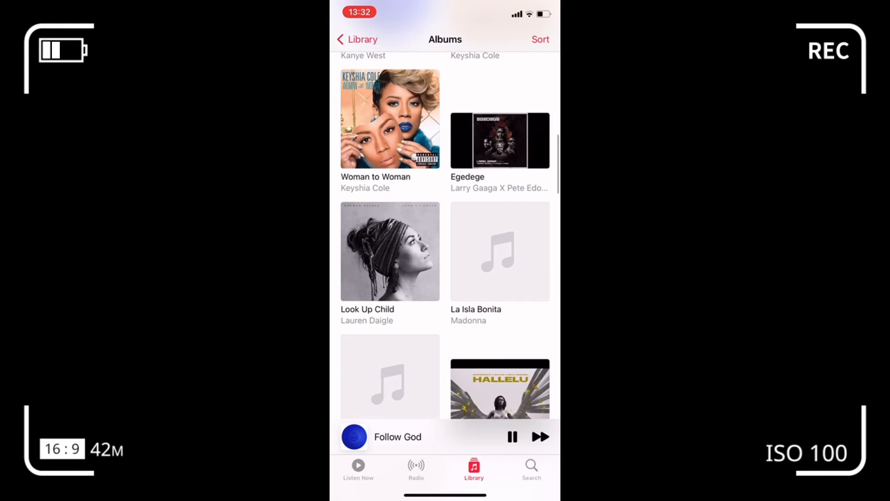
pyautogui.scroll(-3)
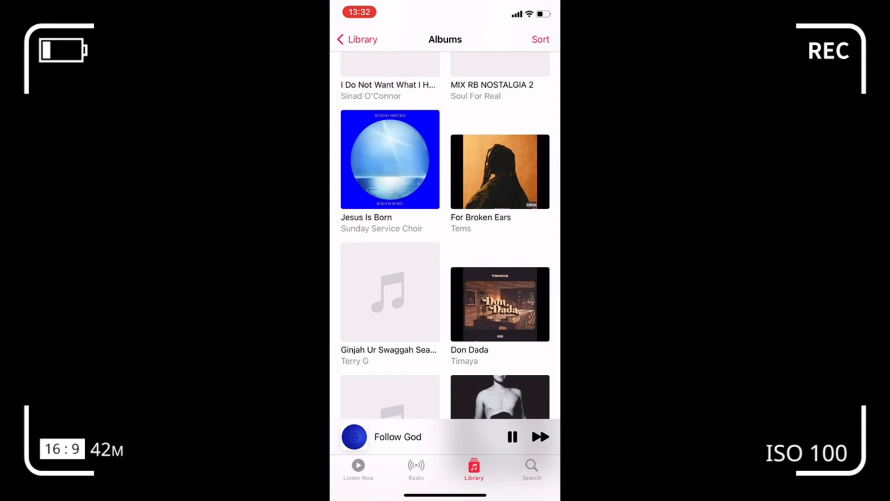
pyautogui.click(357, 39)
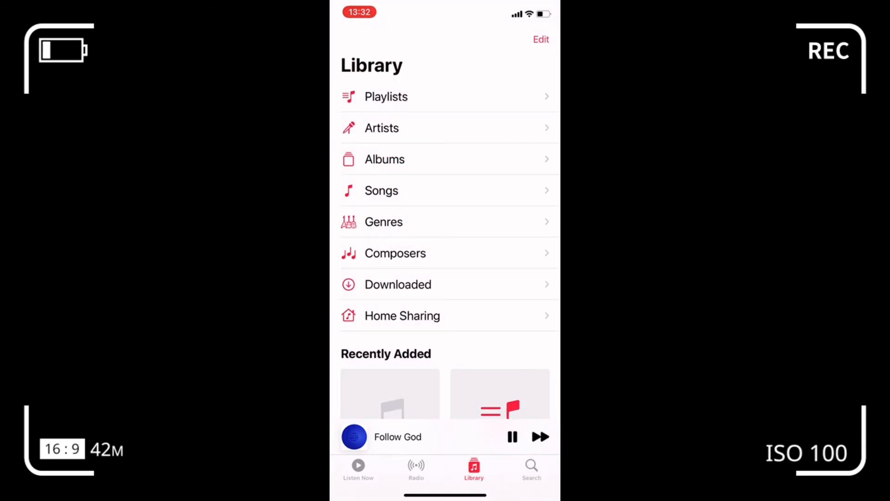
pyautogui.click(384, 159)
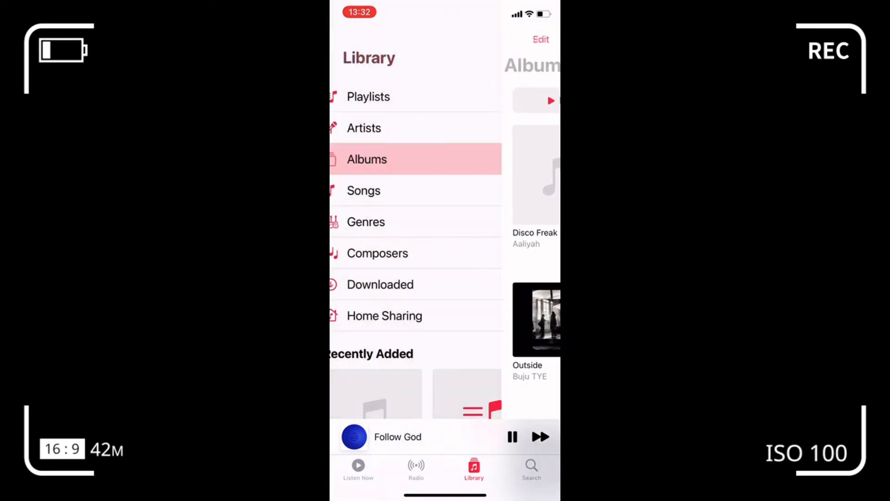
# Scroll the Albums list down to Jesus Is Born by Sunday Service Choir and pause the playing song
pyautogui.click(367, 158)
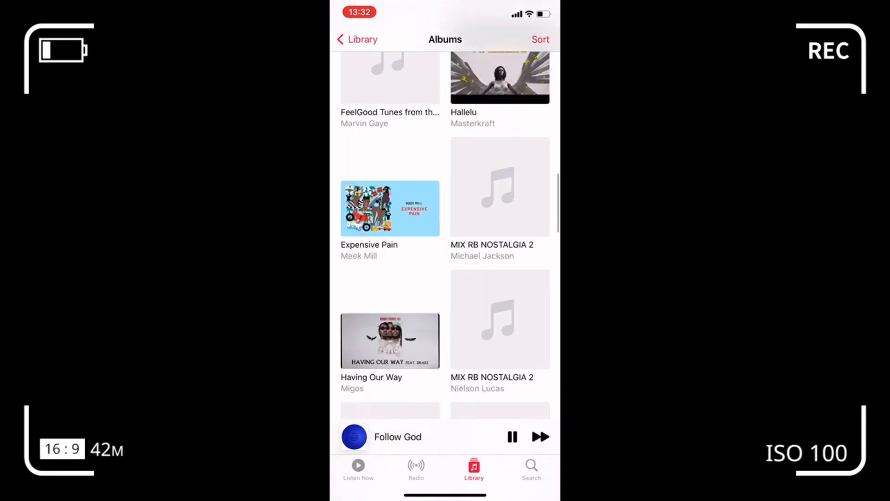
pyautogui.scroll(-3)
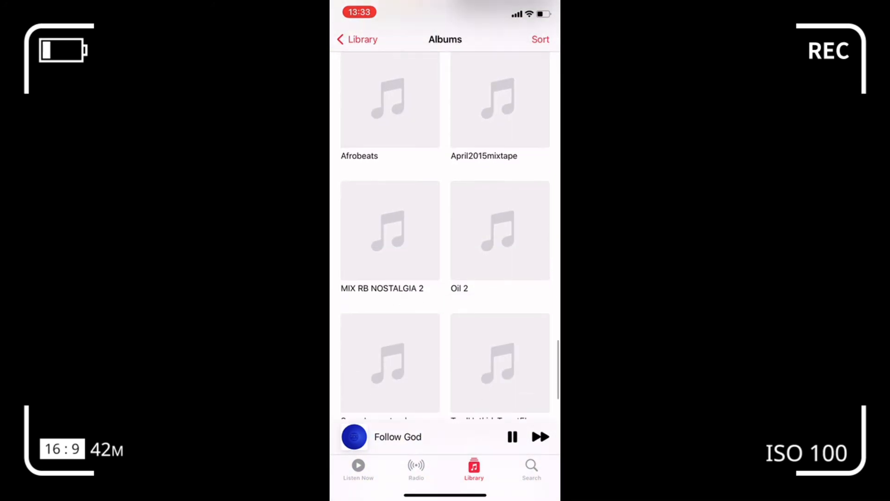
pyautogui.scroll(-3)
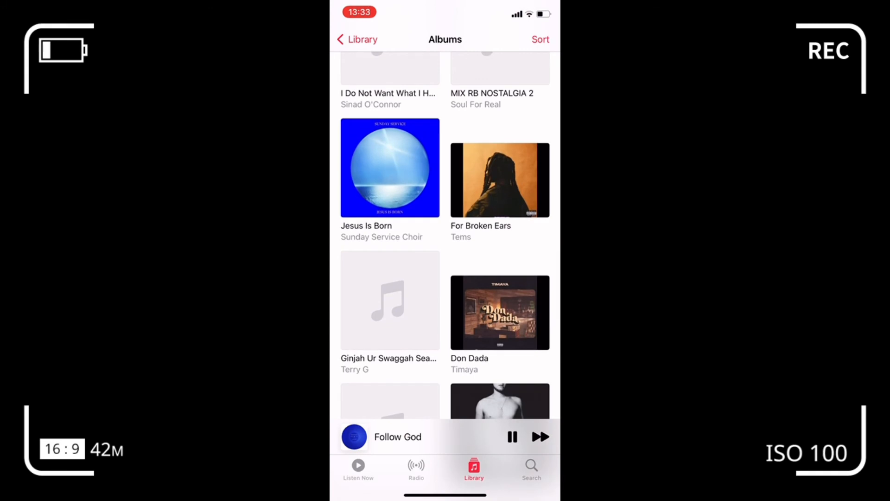
pyautogui.scroll(-3)
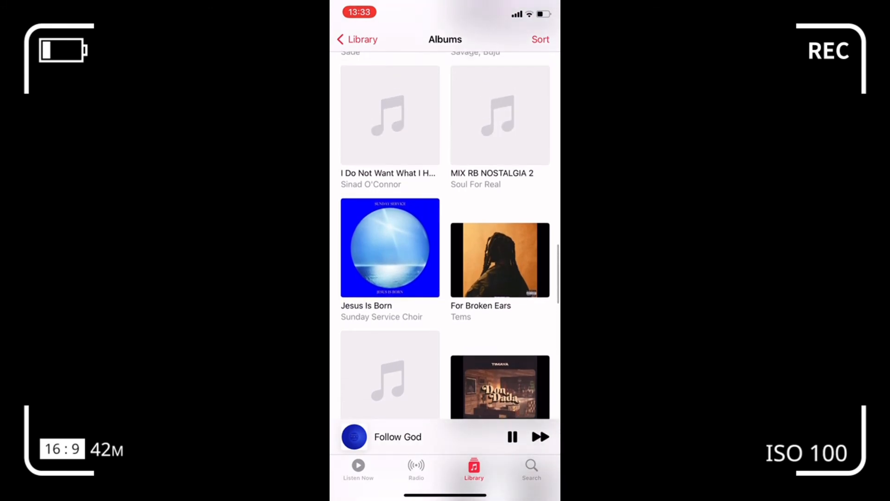
pyautogui.click(510, 437)
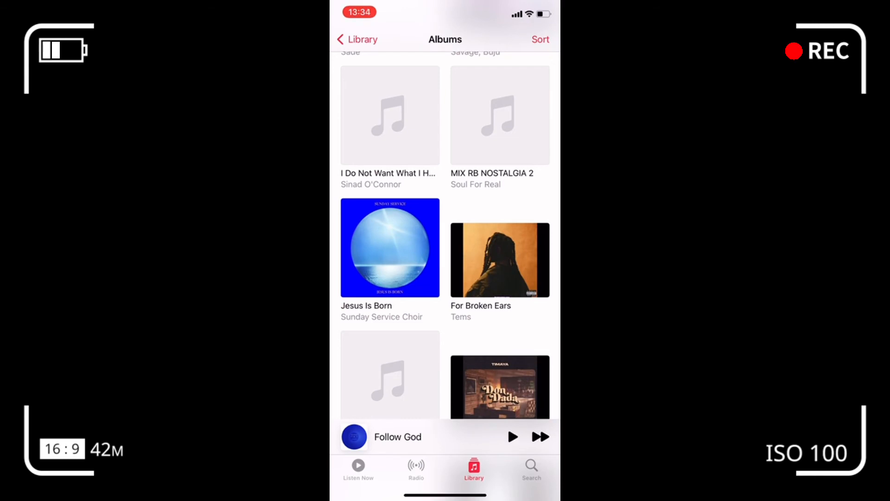
# Open Jesus Is Born and play its track Excellent, reviewing the synced track list
pyautogui.click(390, 248)
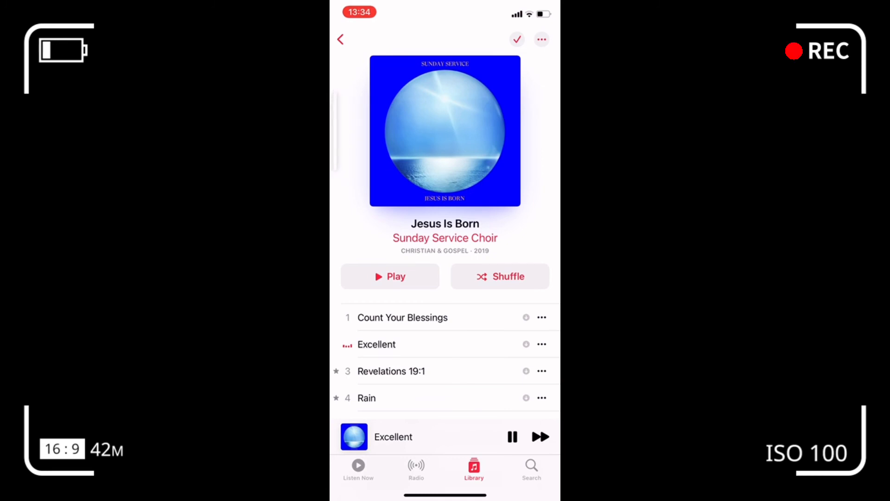
pyautogui.scroll(3)
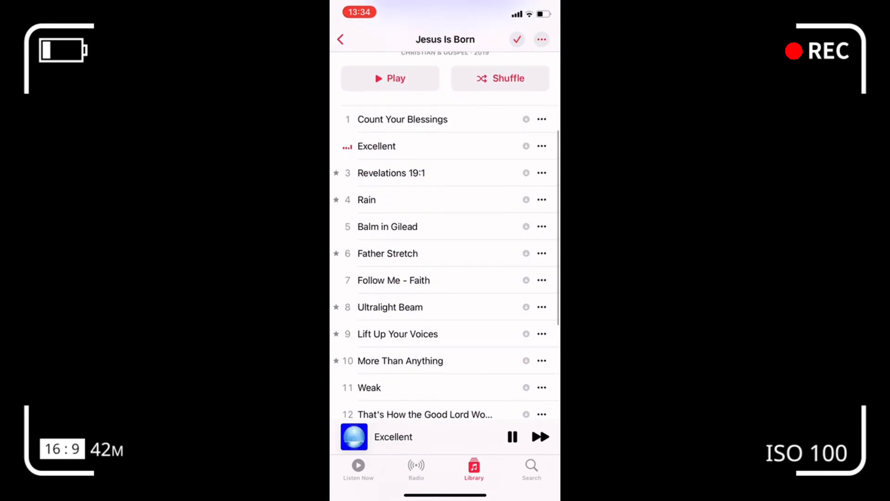